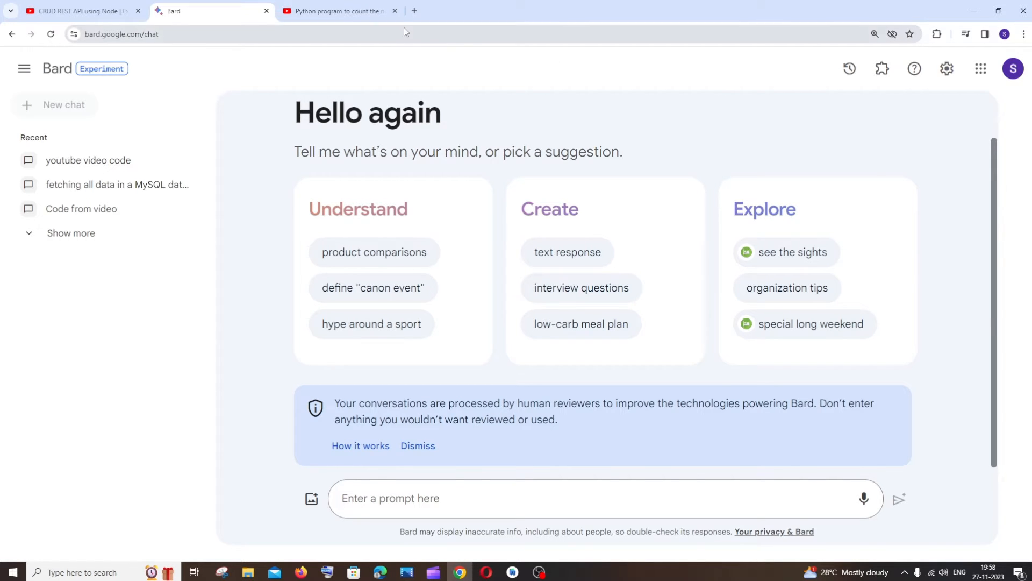
- Switch between Bard and the Python character-count video, scrolling the video page
click(339, 11)
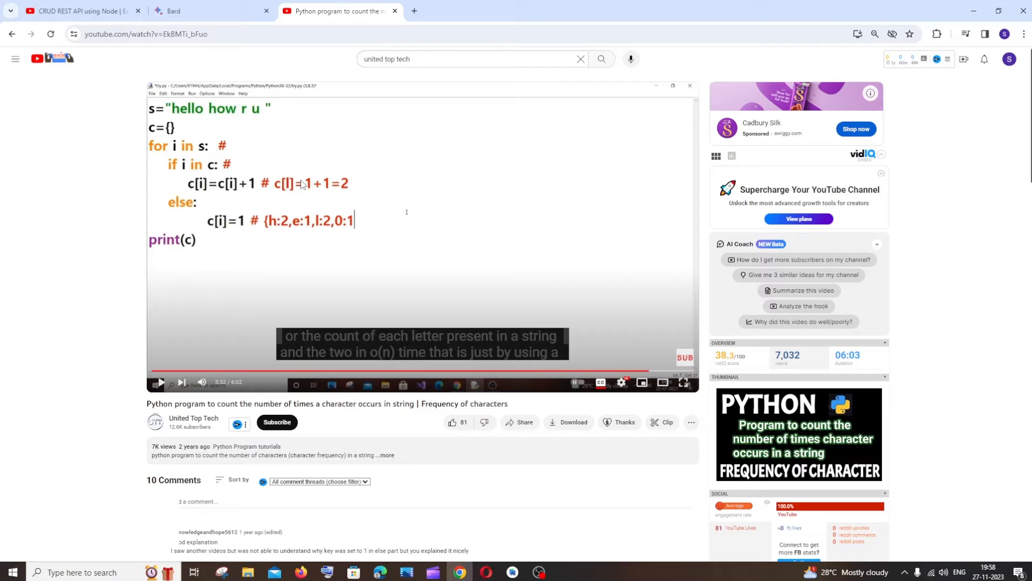
click(211, 11)
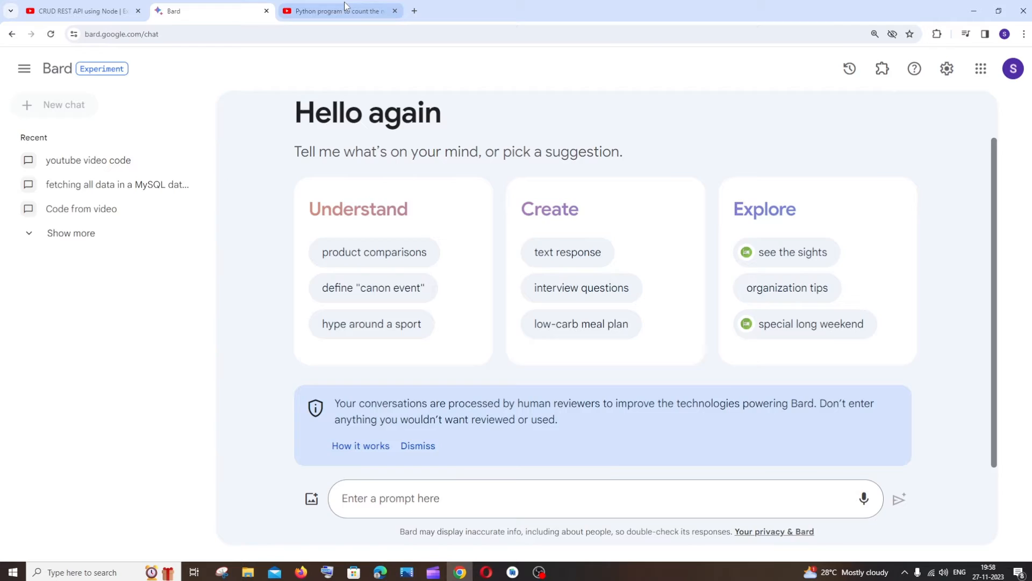
click(339, 11)
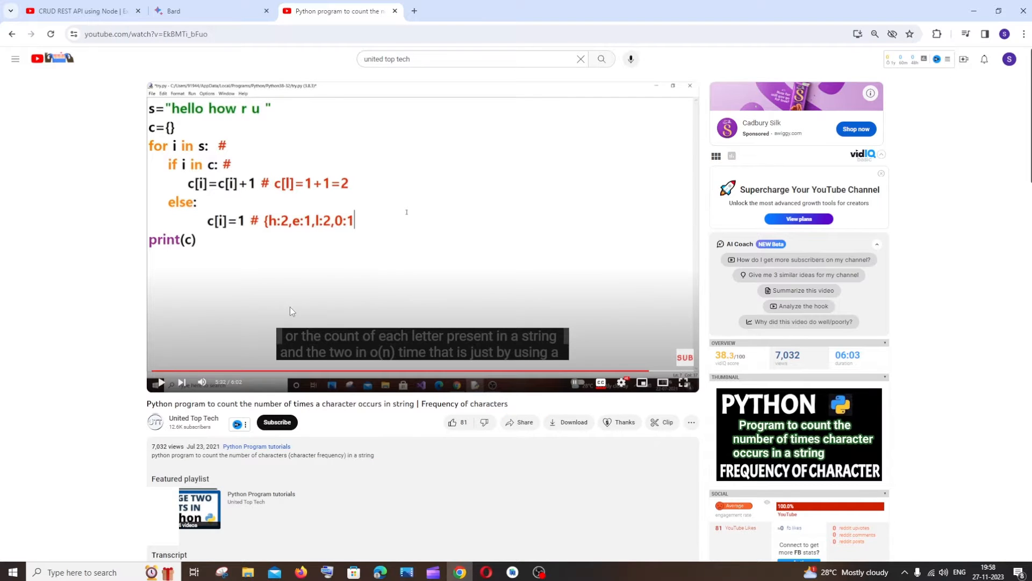
scroll(down, 3)
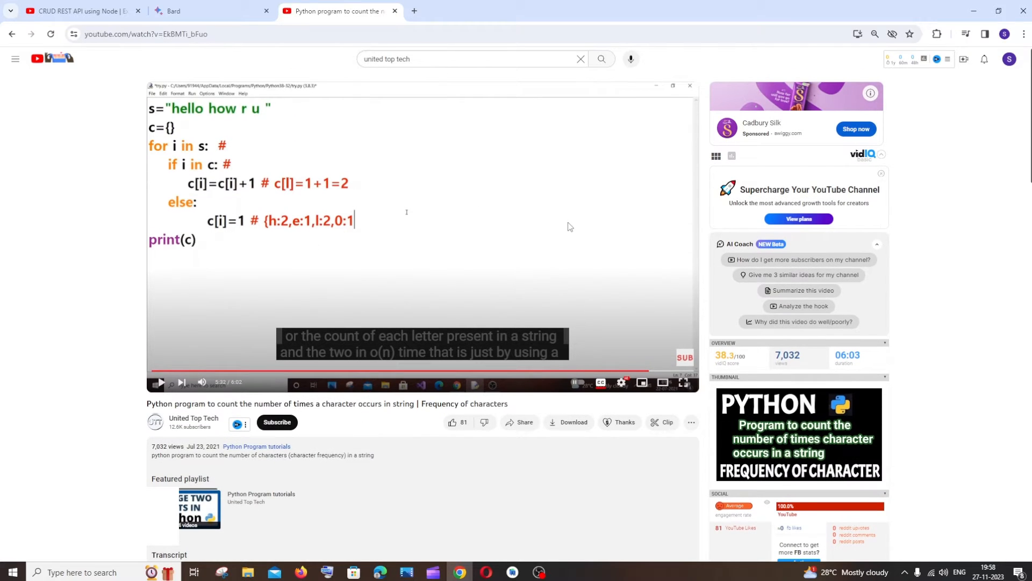
mouse_move(128, 89)
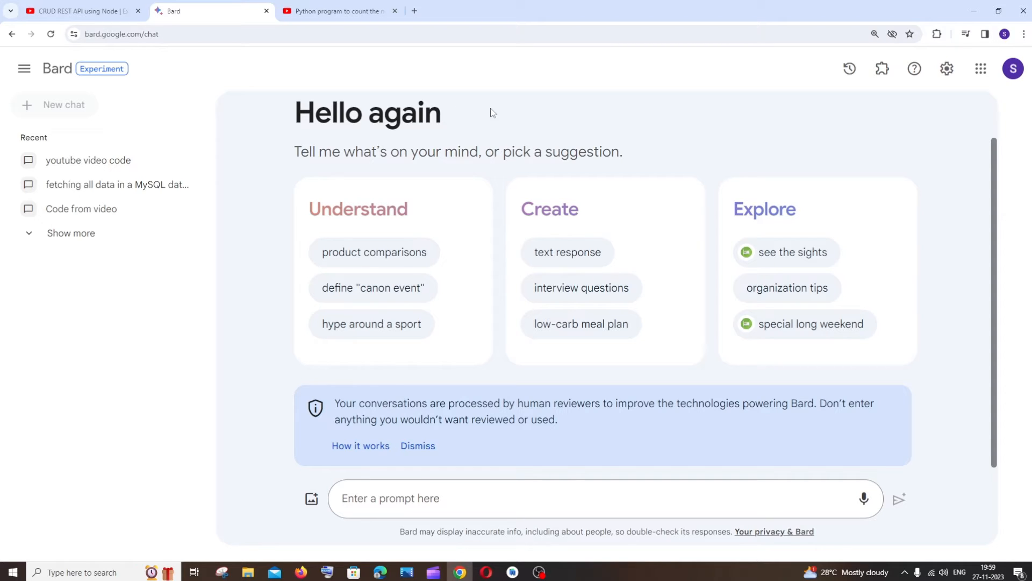
mouse_move(882, 69)
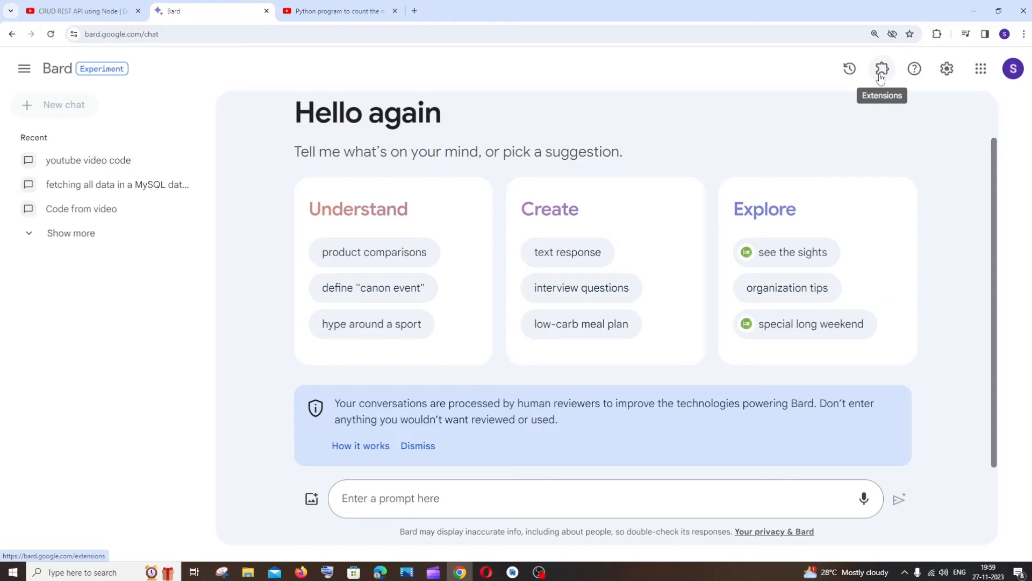
mouse_move(882, 69)
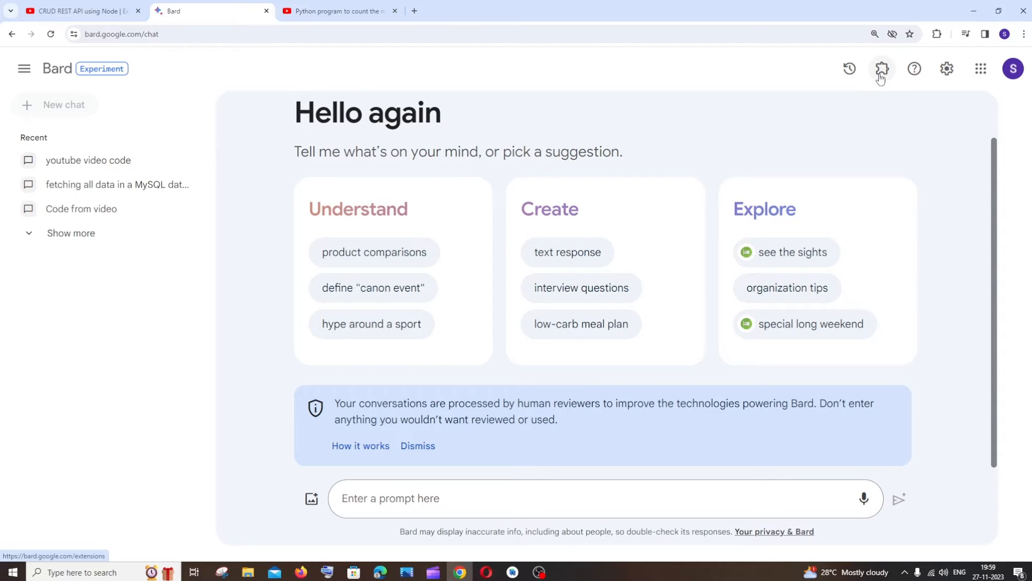
- Confirm Bard's YouTube extension is on and copy the Python video's share link
click(882, 69)
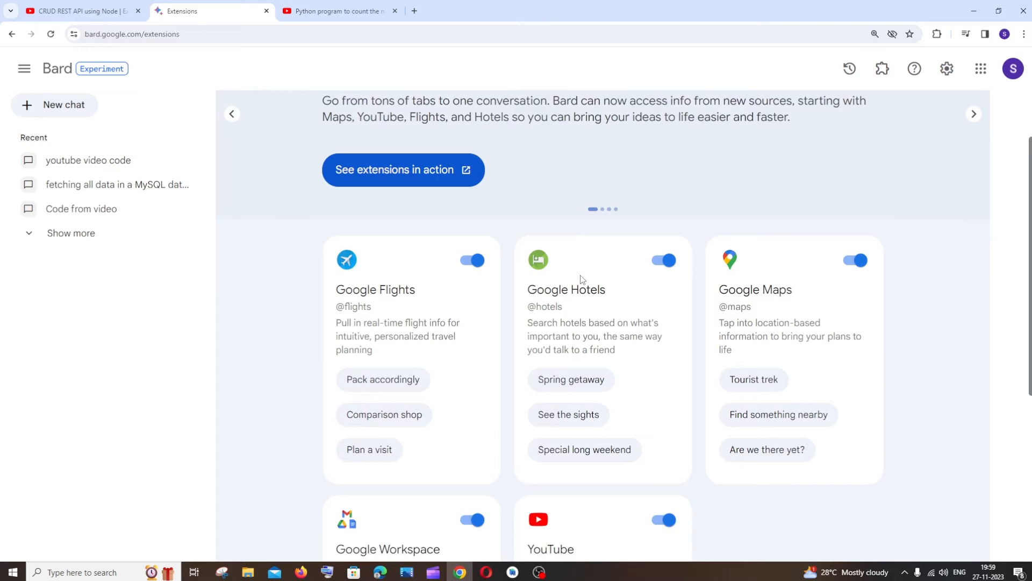
click(973, 113)
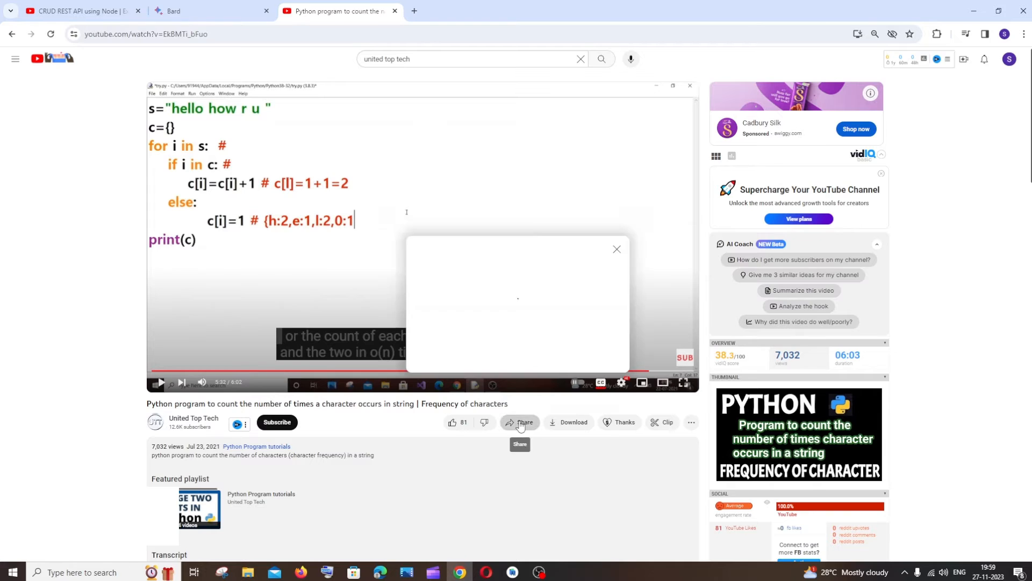
click(520, 422)
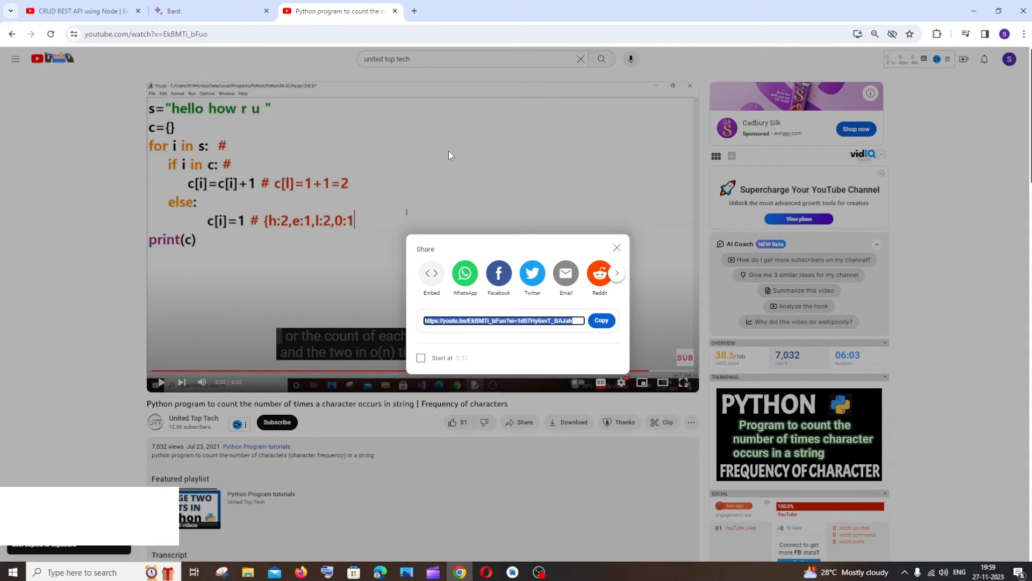
click(197, 11)
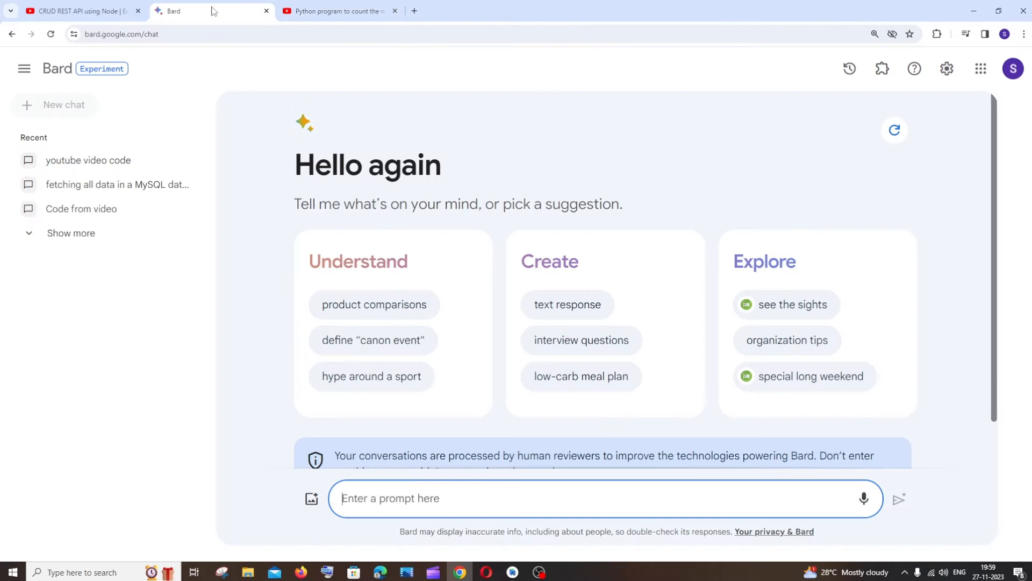
text(https://youtu.be/EkBMTi_bFuo?si=1d97Hy6svT_BAJah)
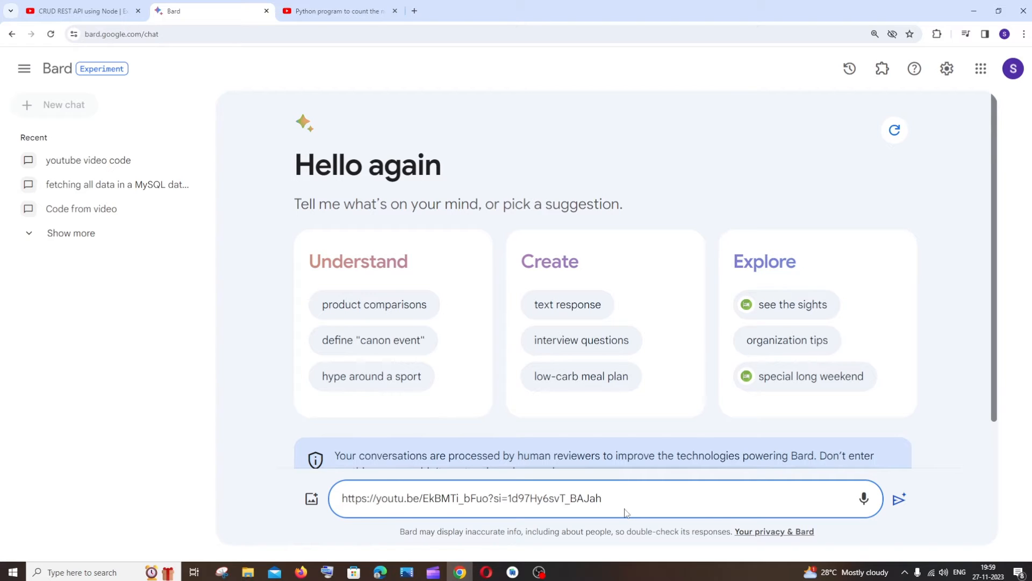
text(,)
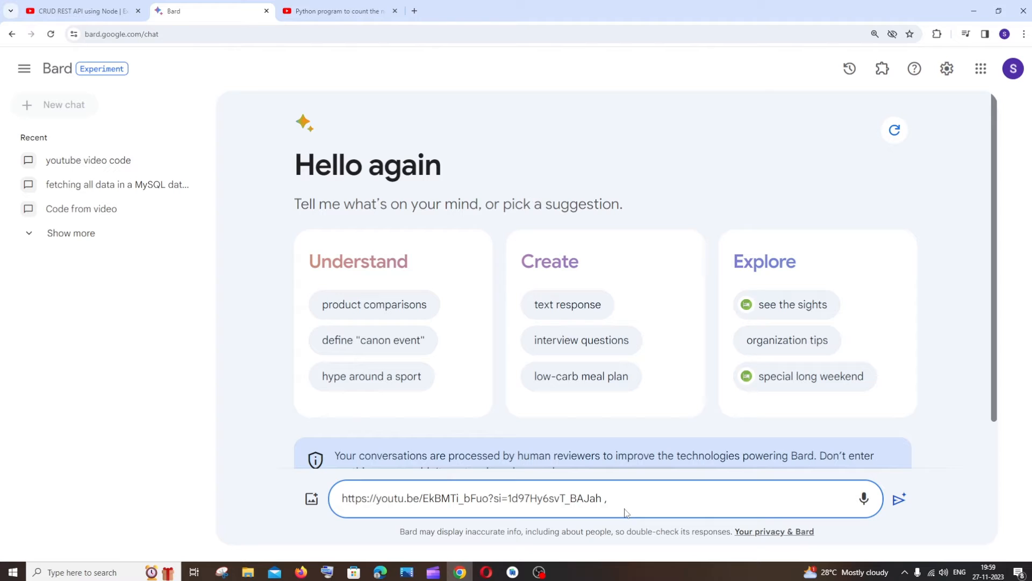
text(give me th)
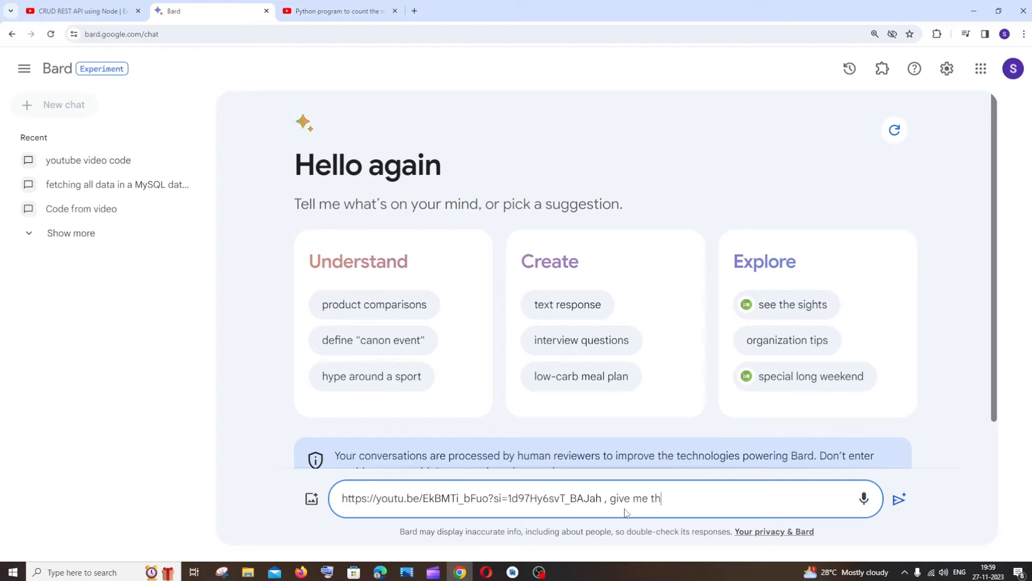
text(e code in t)
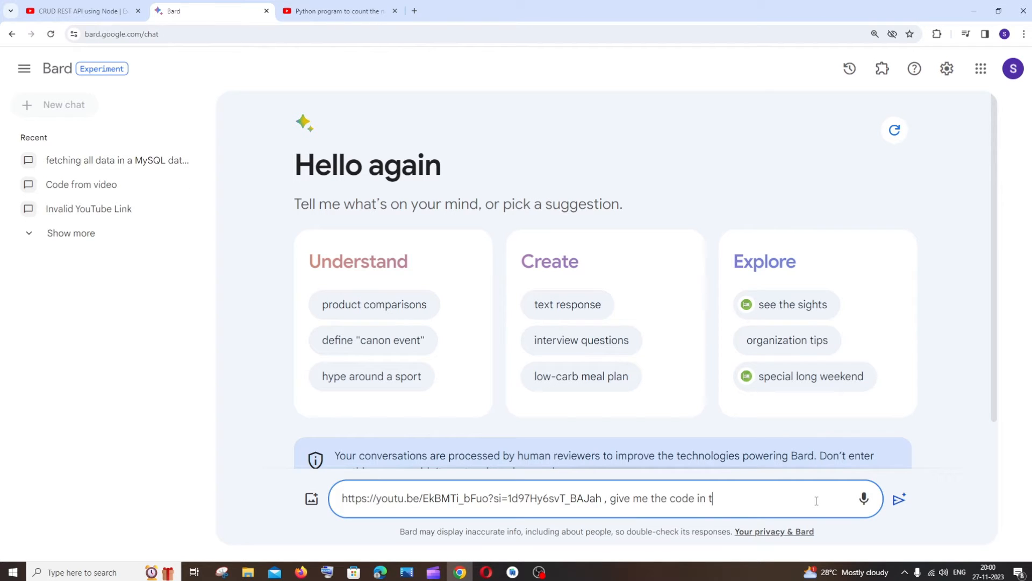
text(his youtube video)
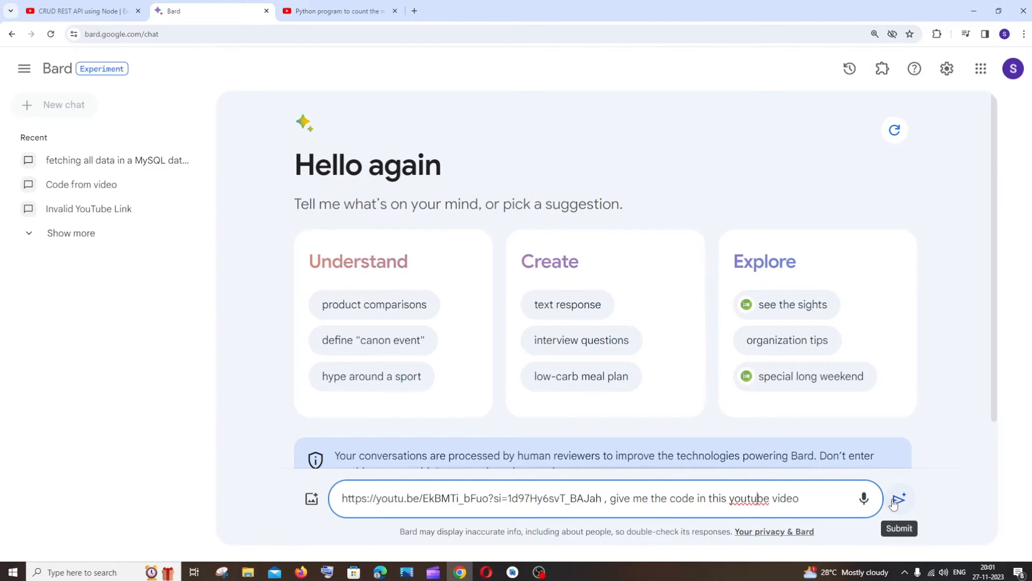
click(897, 499)
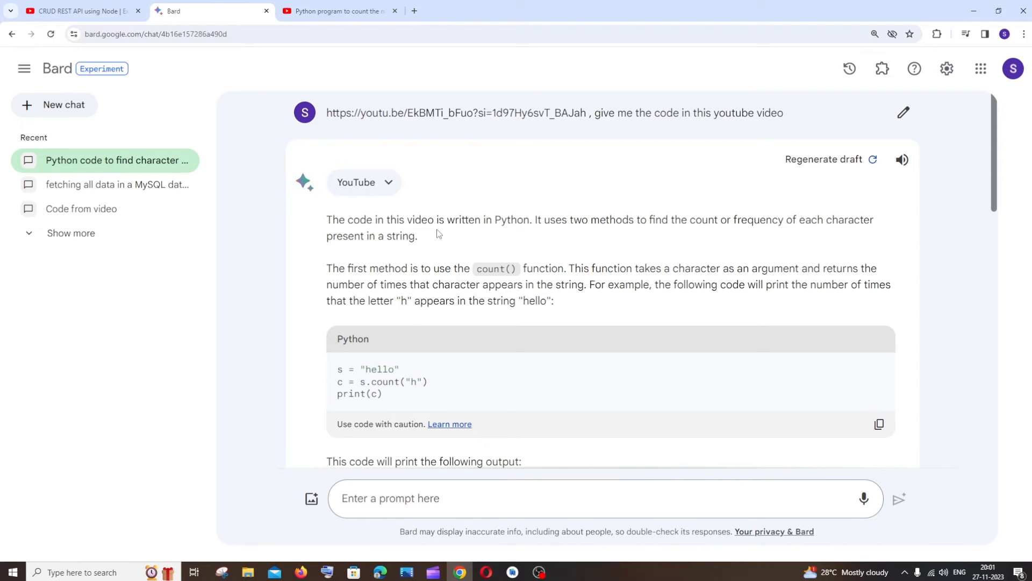
scroll(down, 3)
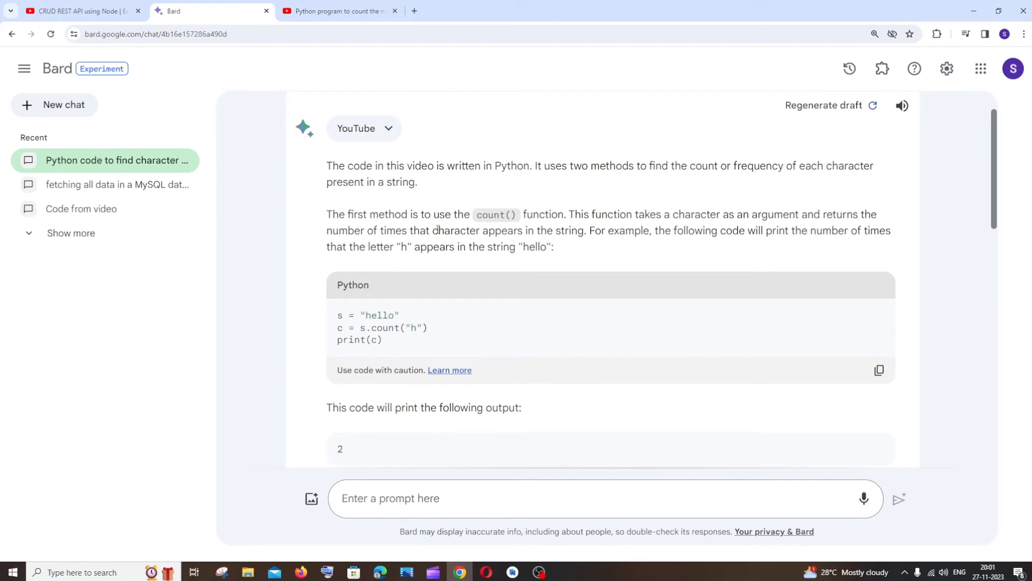
scroll(down, 3)
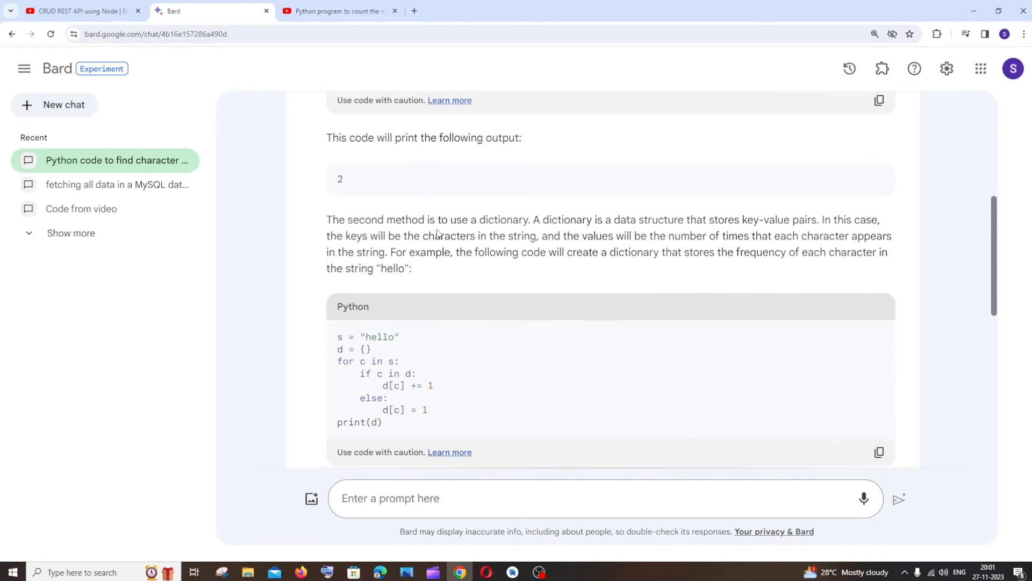
scroll(down, 3)
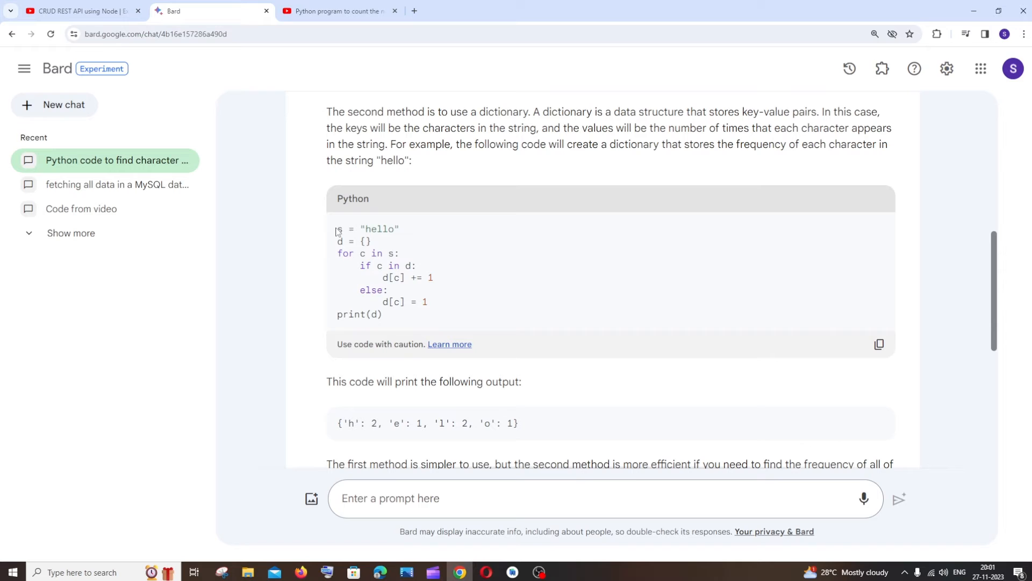
- Dismiss the video's share box and compare its code with Bard's Python answer
click(340, 11)
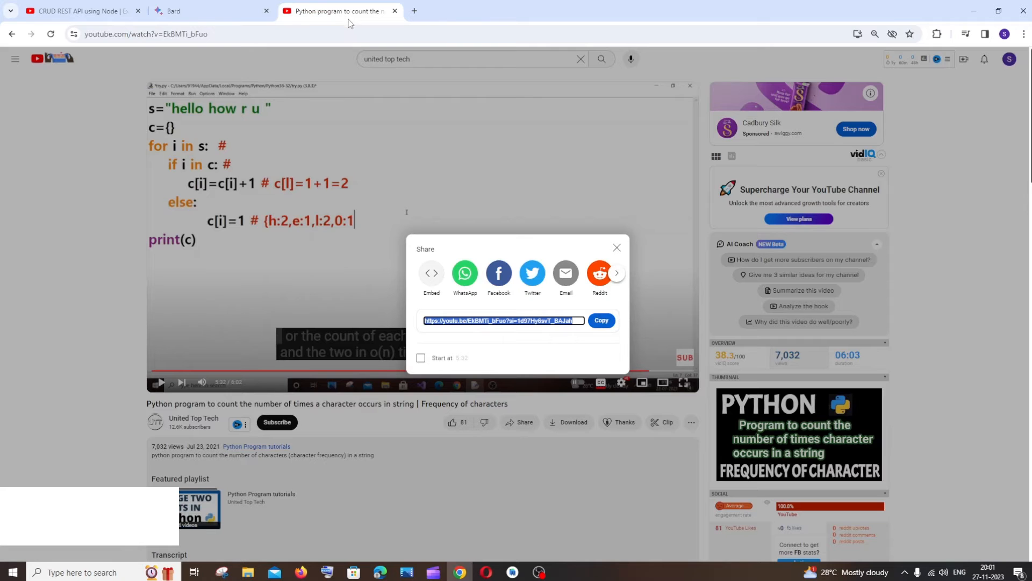
click(616, 247)
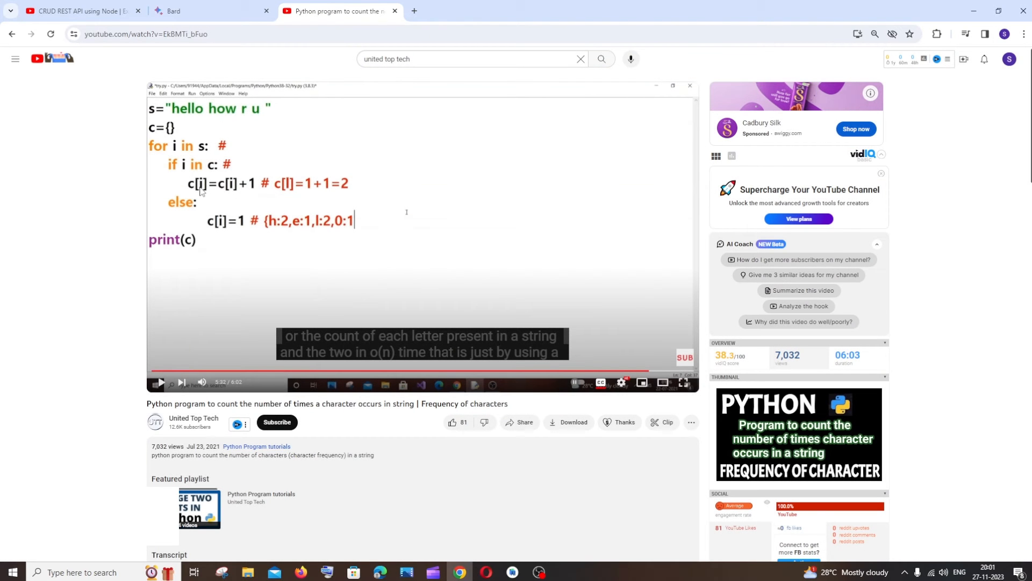
click(210, 11)
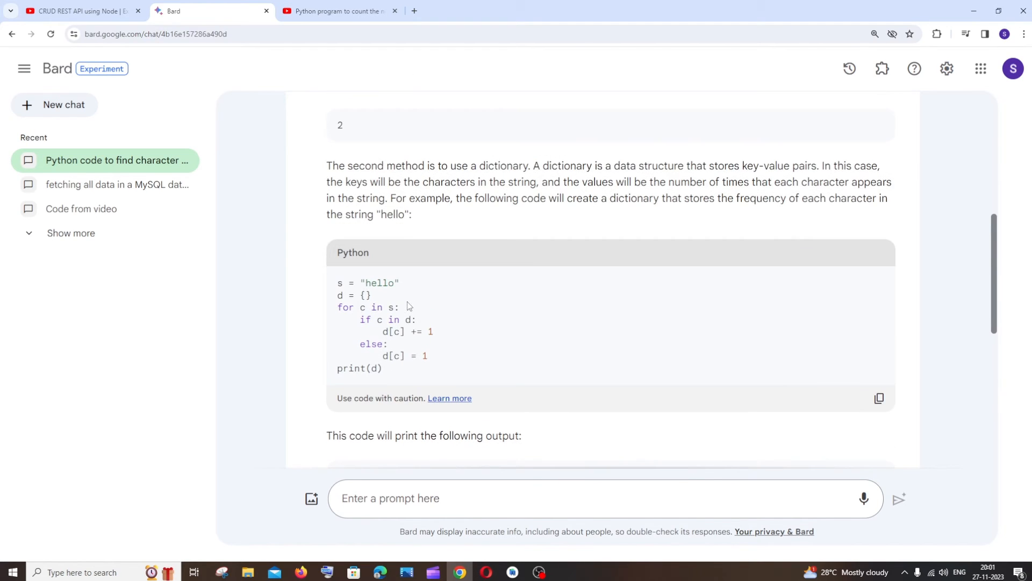
click(338, 12)
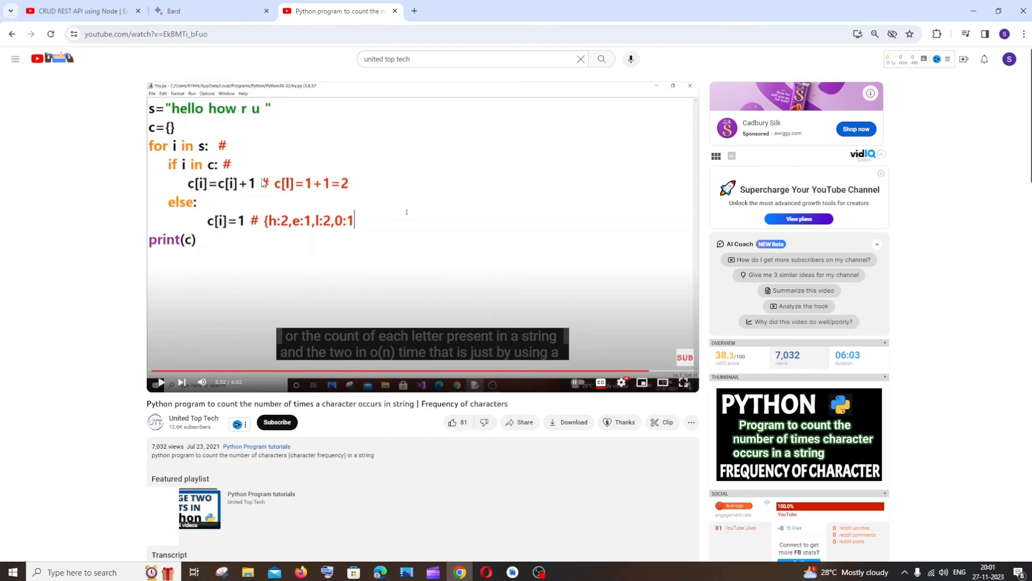
click(209, 11)
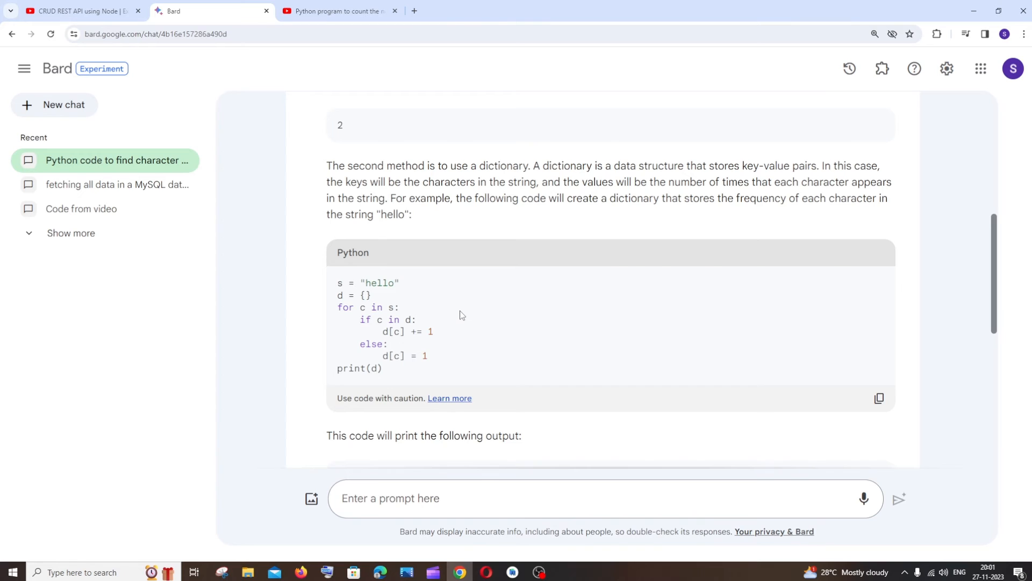
click(79, 11)
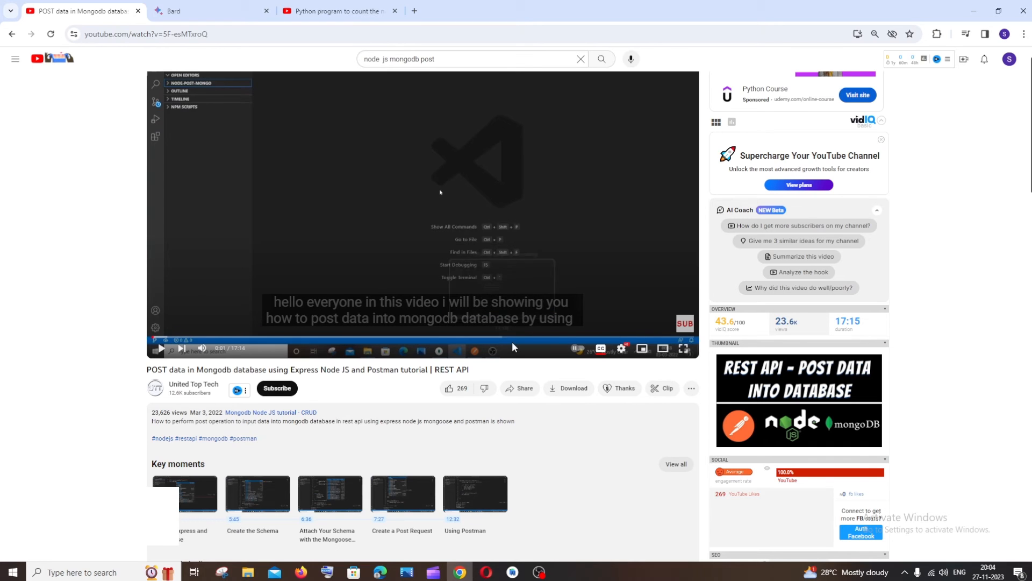
- Open Share on the MongoDB POST video and copy its link
click(520, 388)
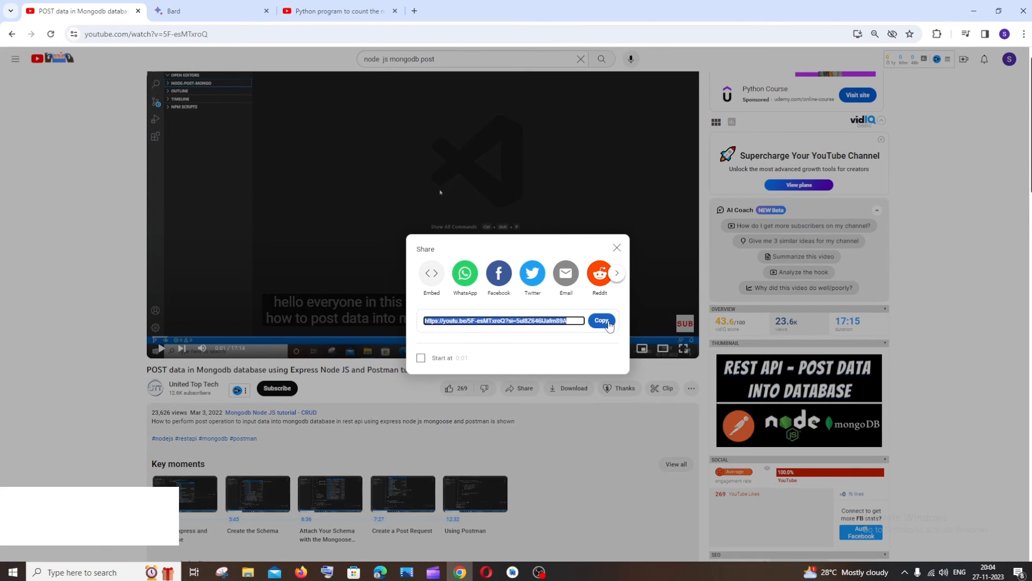
click(204, 11)
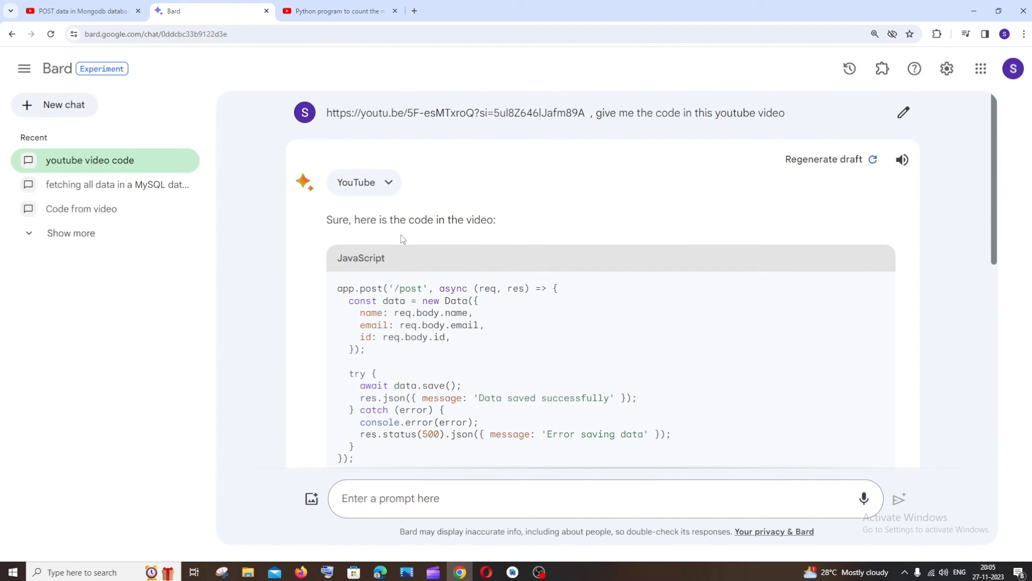
- Scroll through Bard's JavaScript reply for the Express route that posts data to MongoDB
scroll(down, 3)
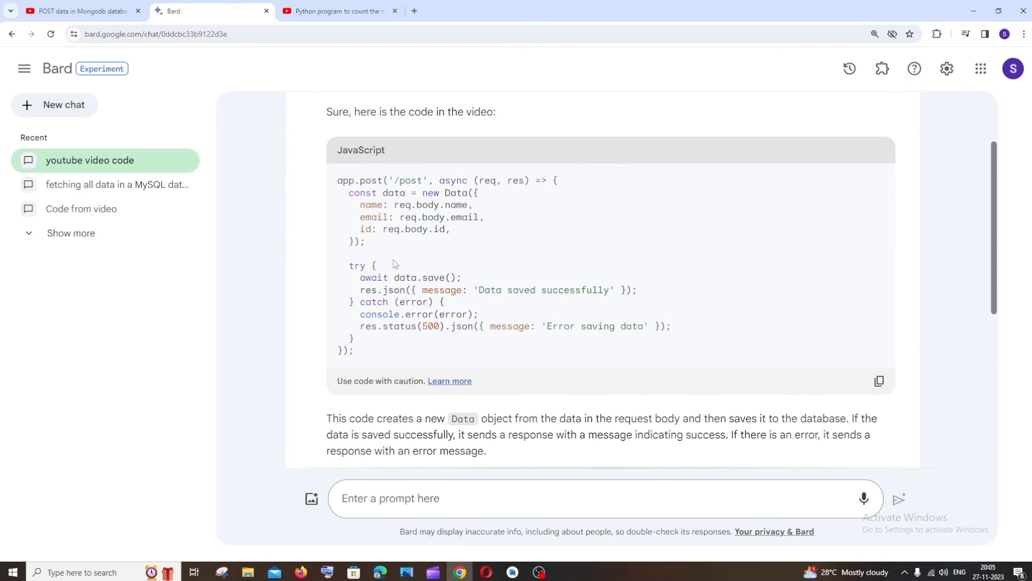
click(79, 11)
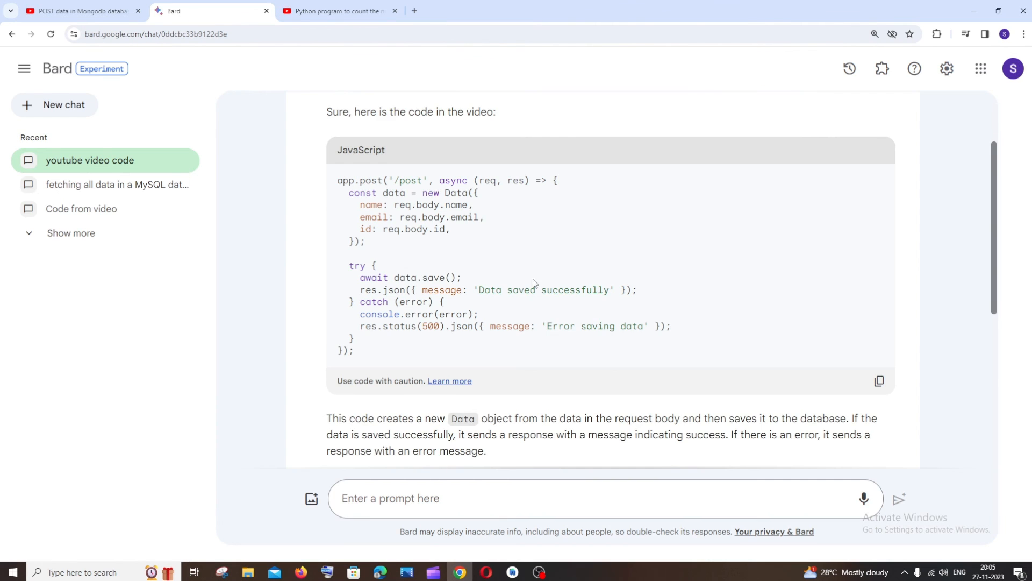
scroll(down, 3)
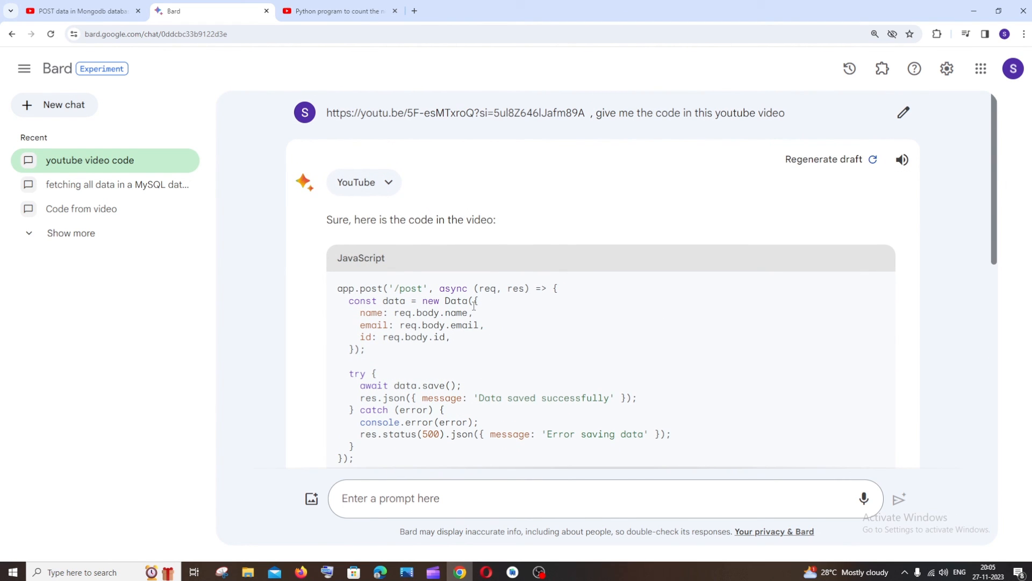
scroll(down, 3)
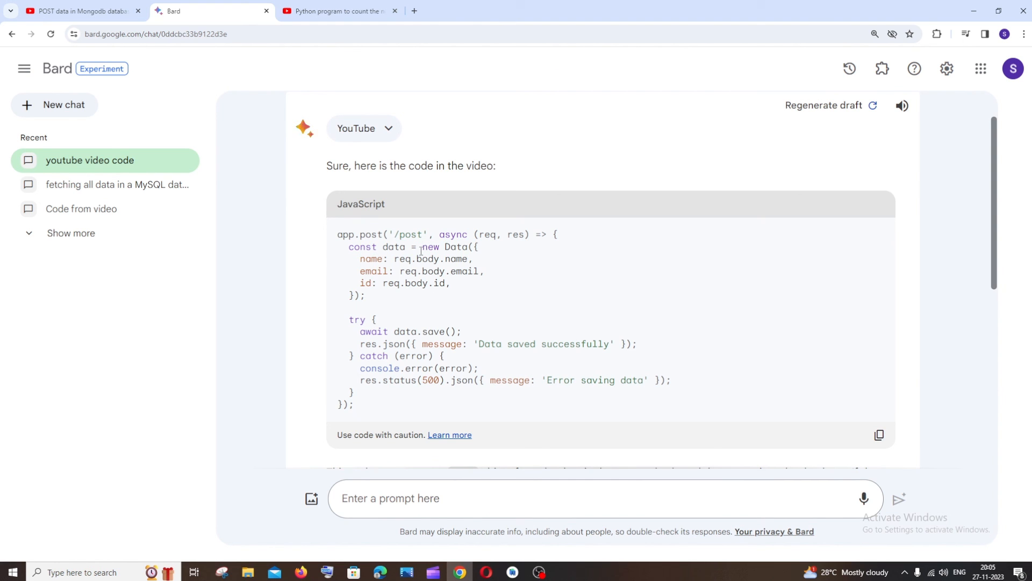
scroll(down, 3)
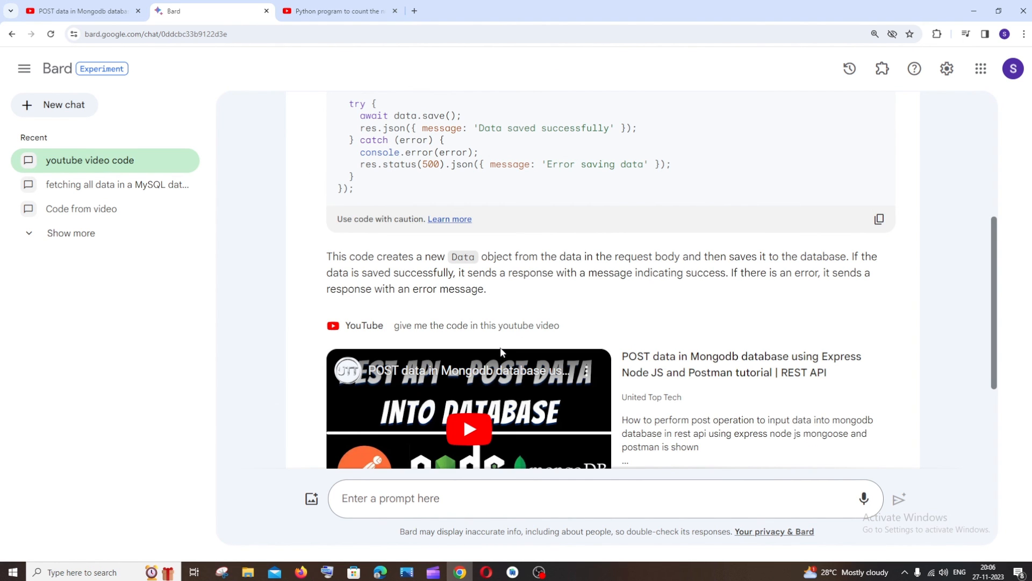